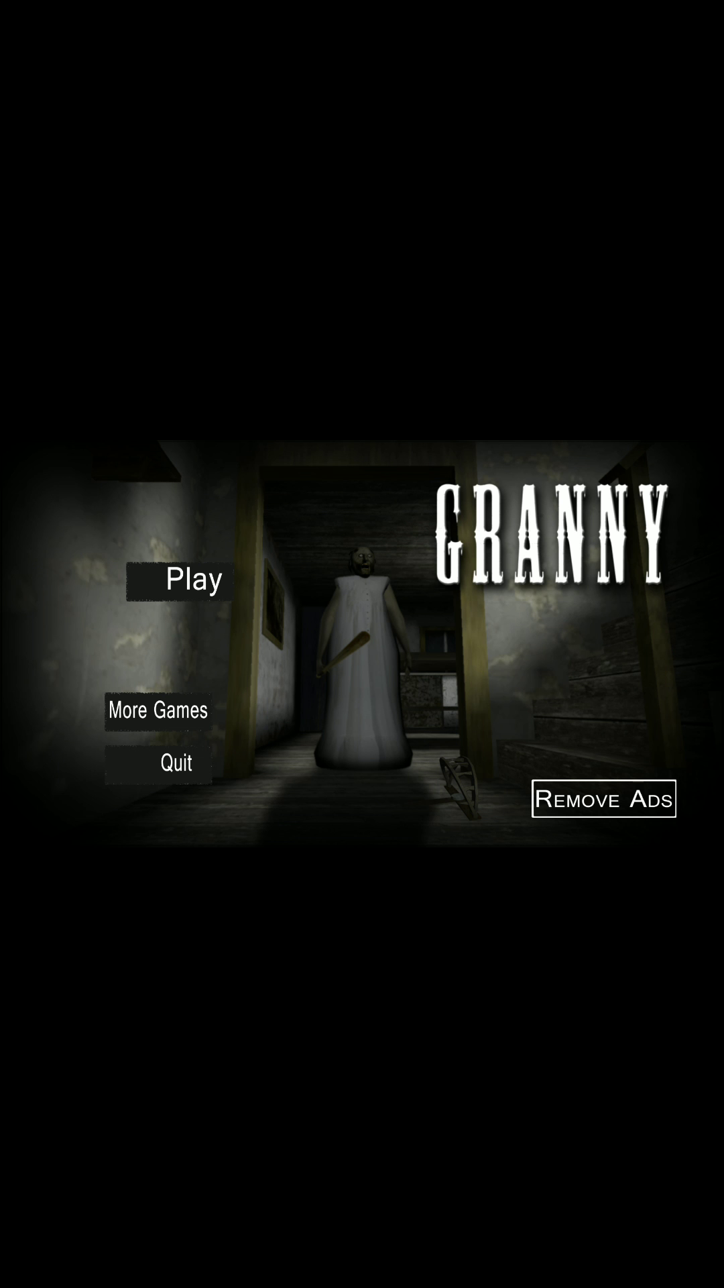
pyautogui.click(195, 579)
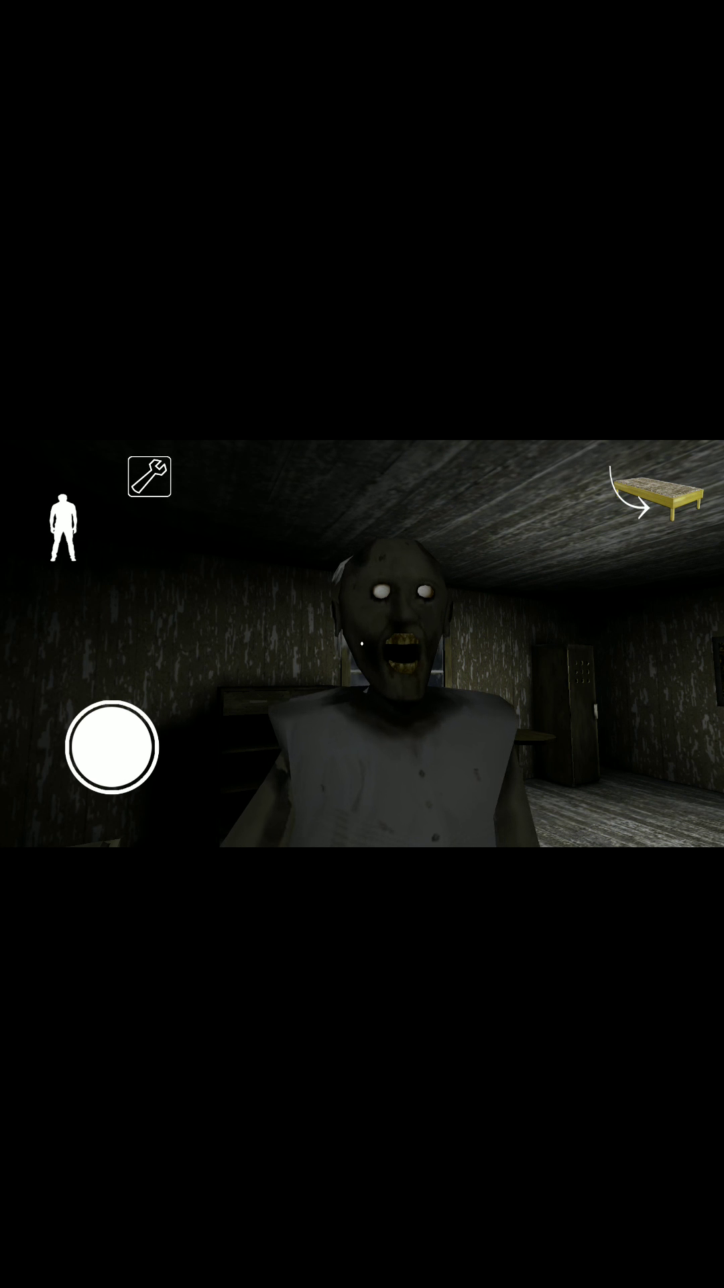
pyautogui.moveTo(115, 747); pyautogui.dragTo(148, 789)
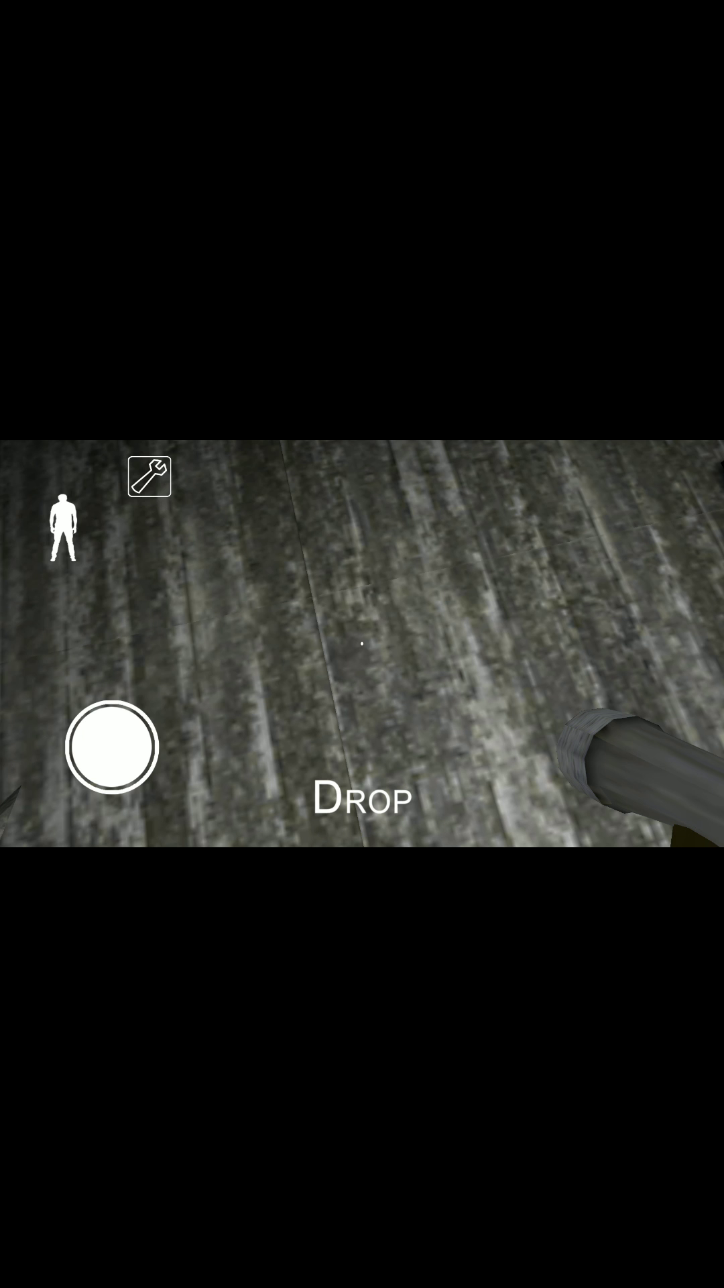
pyautogui.moveTo(119, 747); pyautogui.dragTo(153, 795)
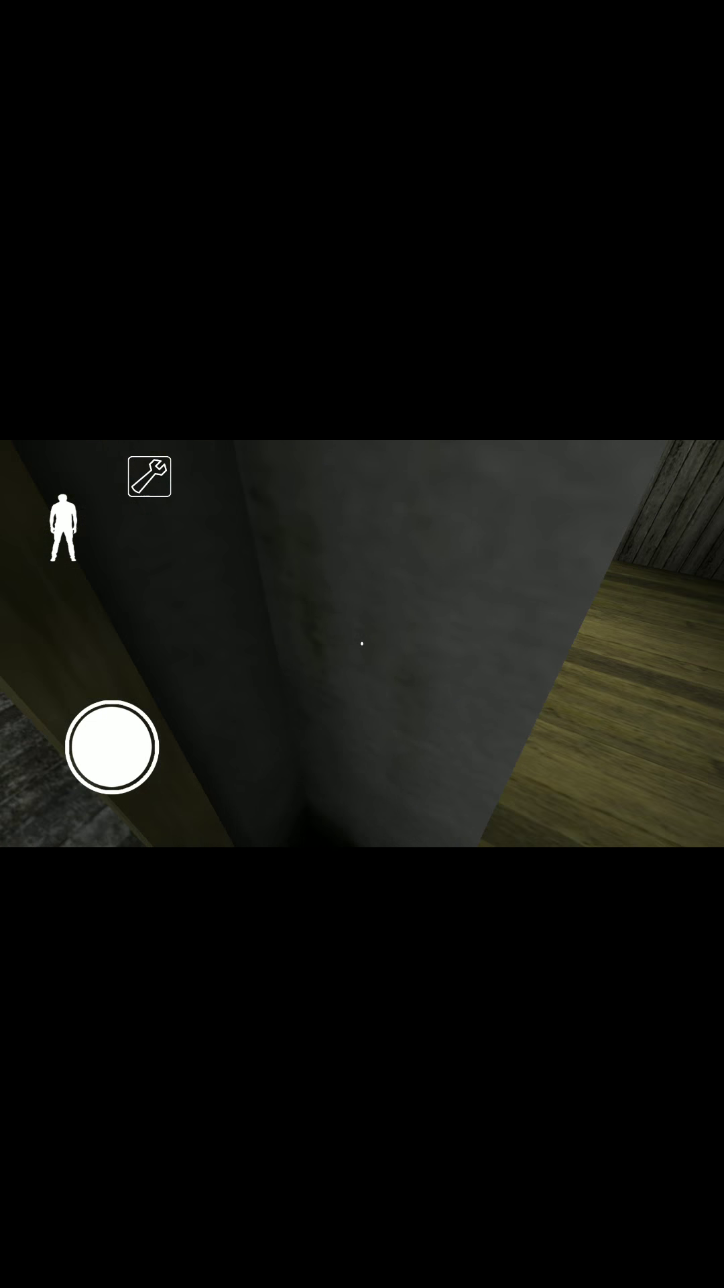
pyautogui.moveTo(120, 748); pyautogui.dragTo(173, 731)
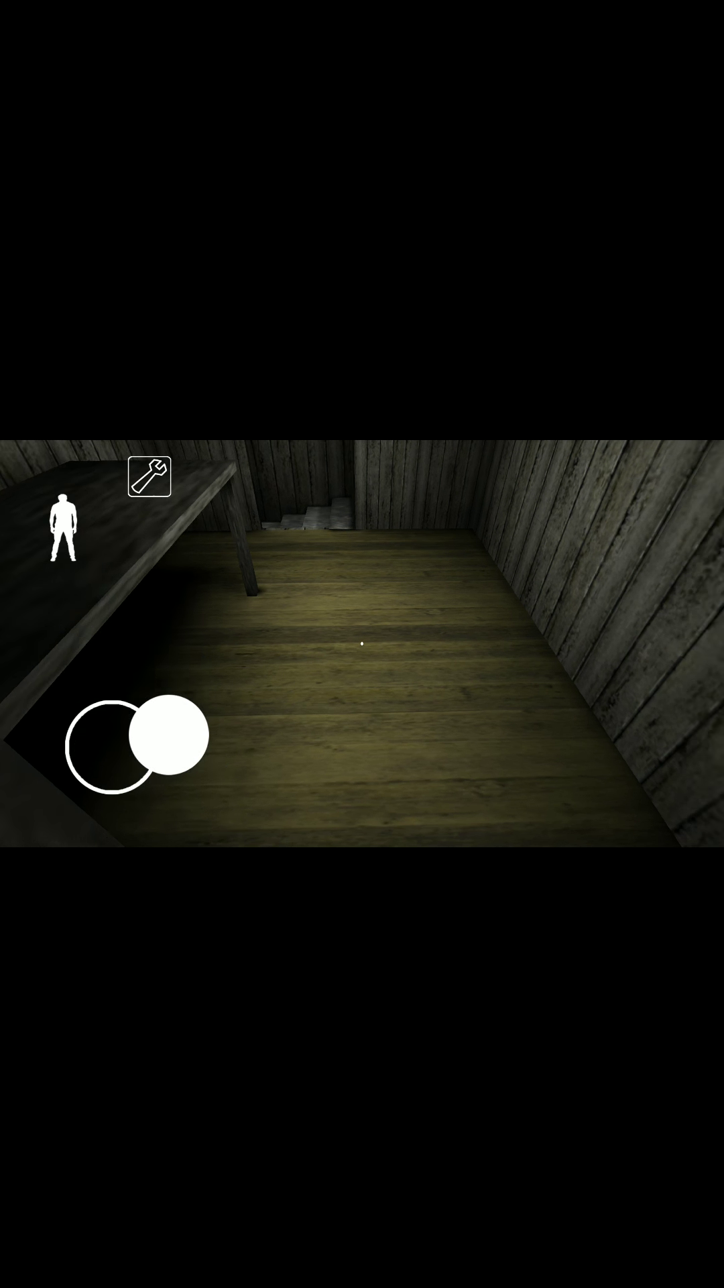
pyautogui.moveTo(163, 735); pyautogui.dragTo(94, 694)
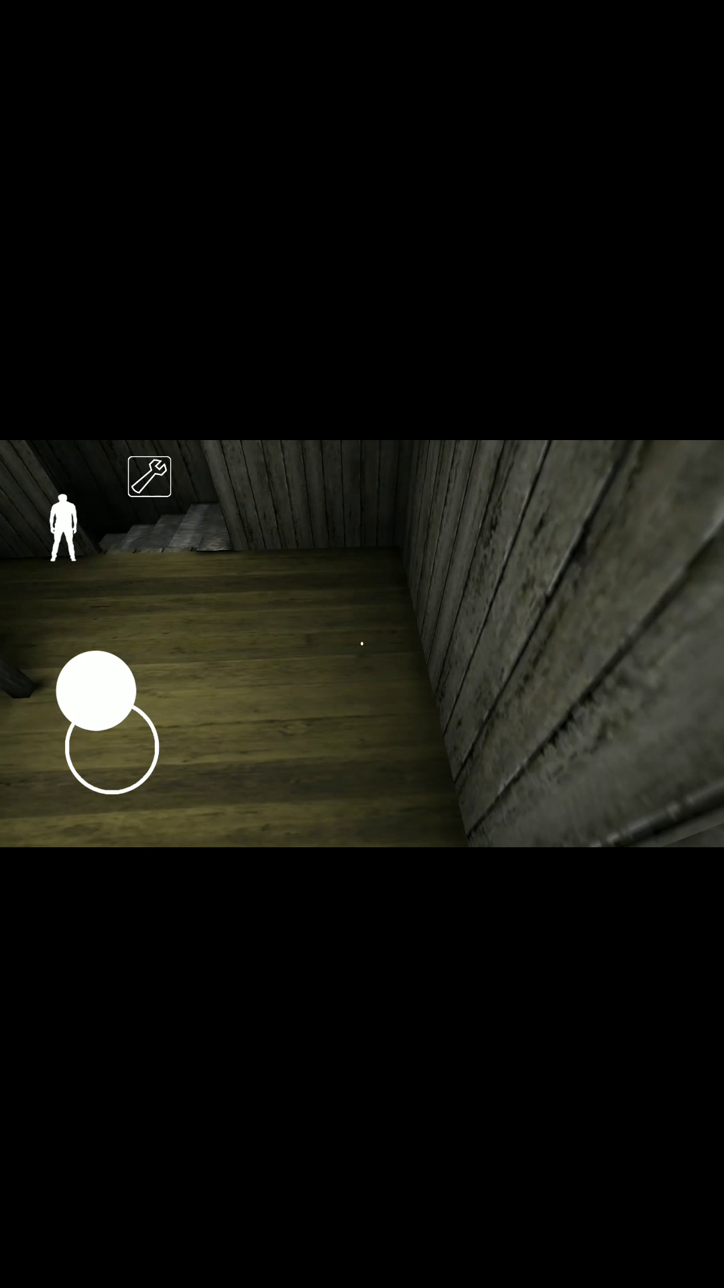
pyautogui.moveTo(97, 715); pyautogui.dragTo(173, 755)
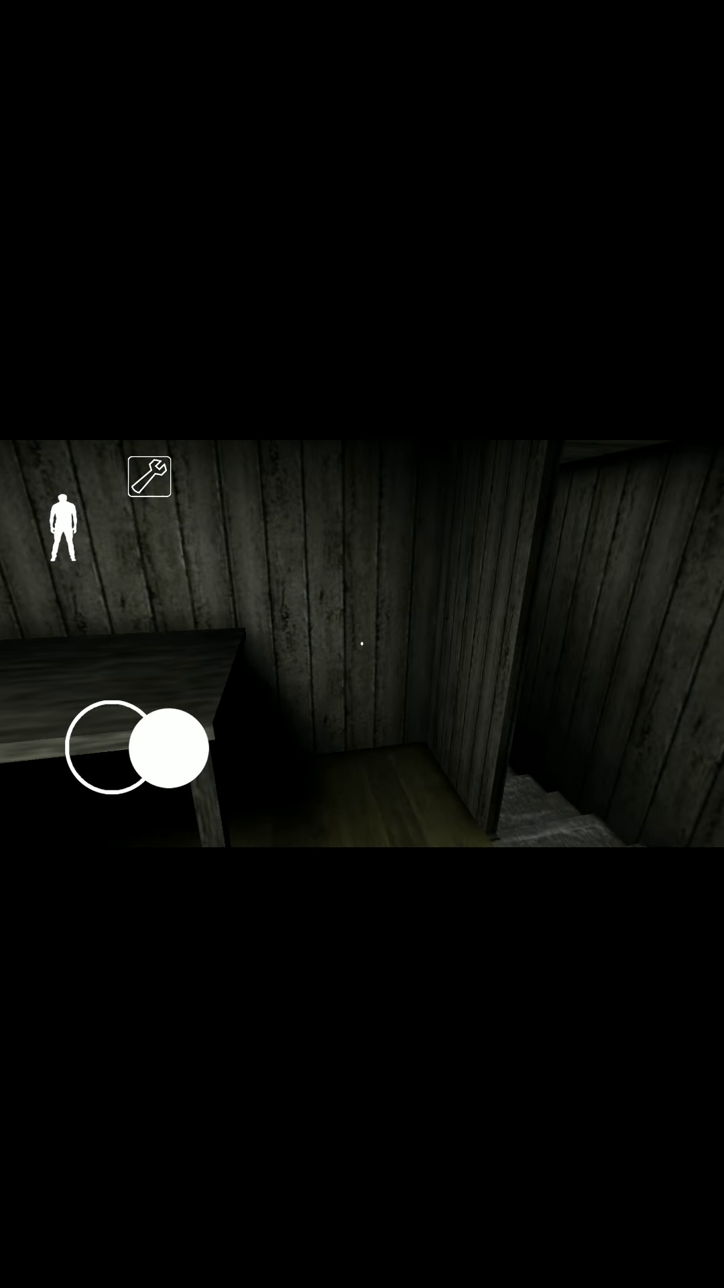
pyautogui.moveTo(163, 755); pyautogui.dragTo(128, 681)
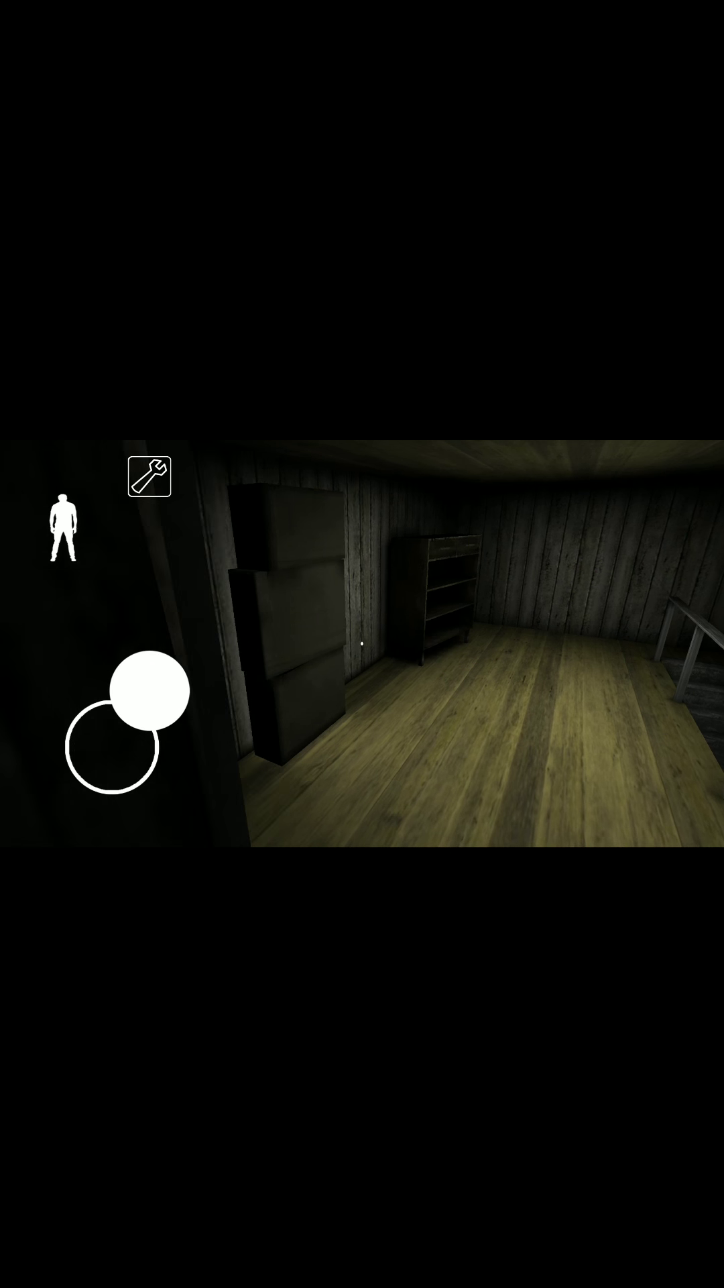